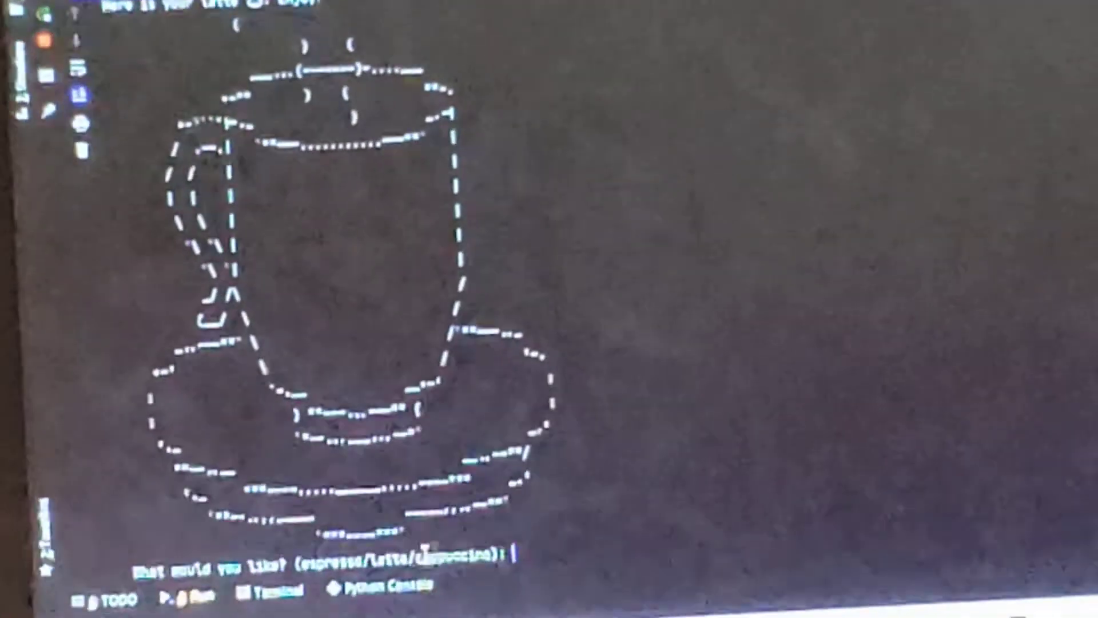
text(capp)
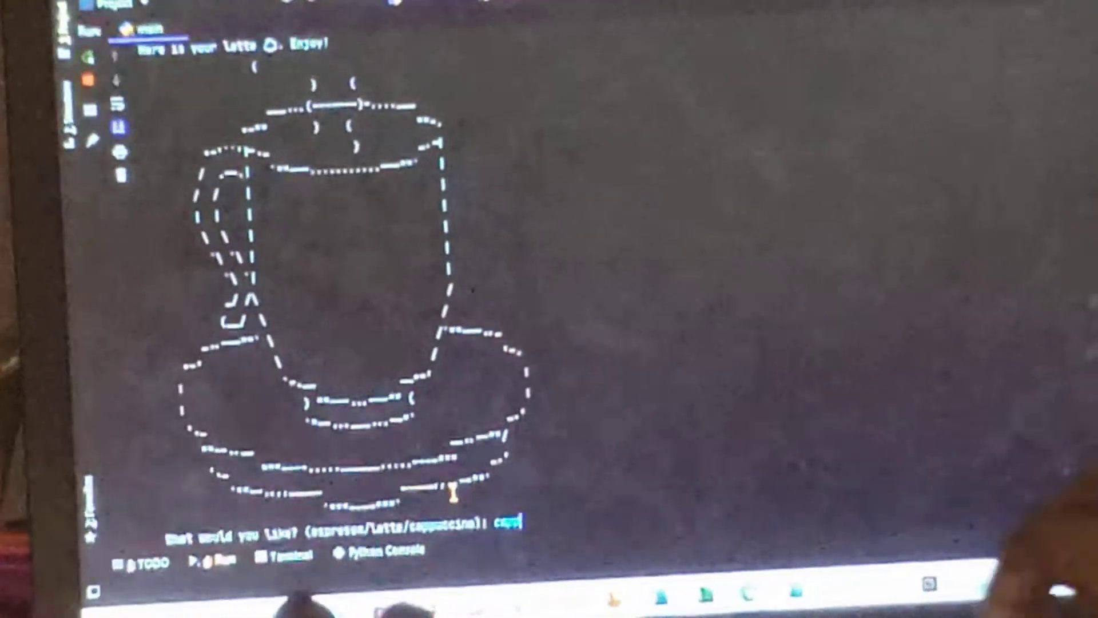